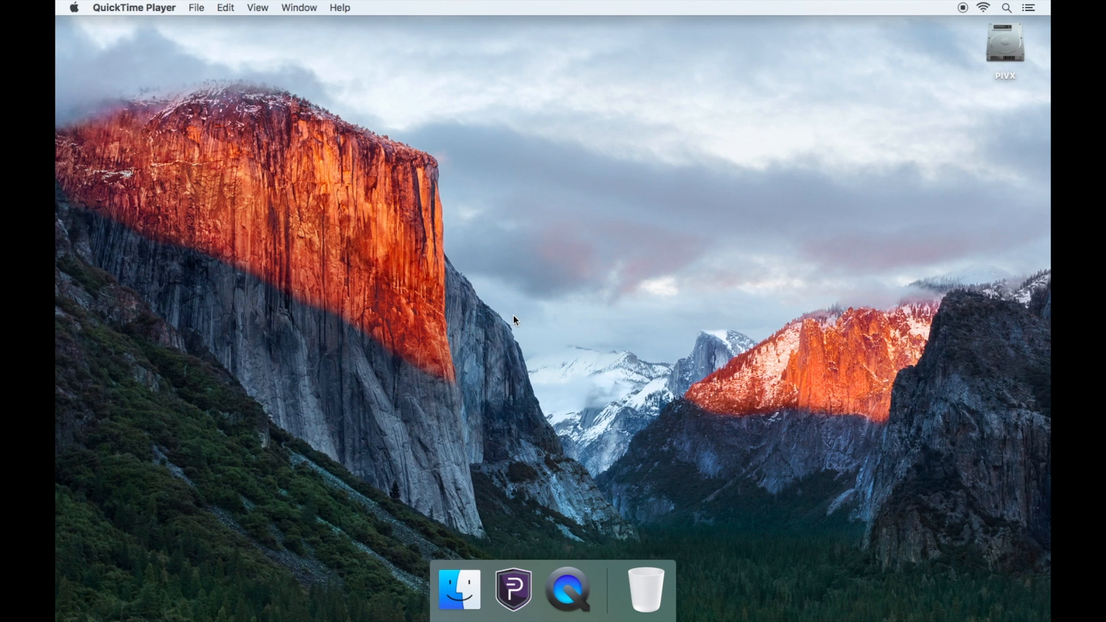
Launch PIVX Core from the Dock so the overview shows 0.00 PIV balances.
click(512, 589)
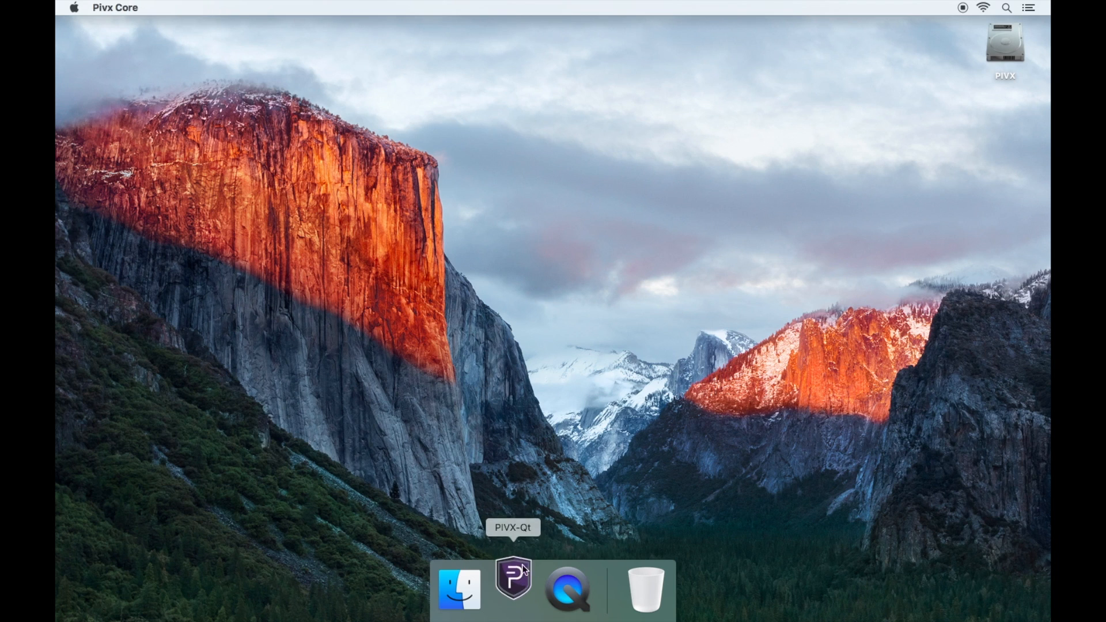
click(513, 589)
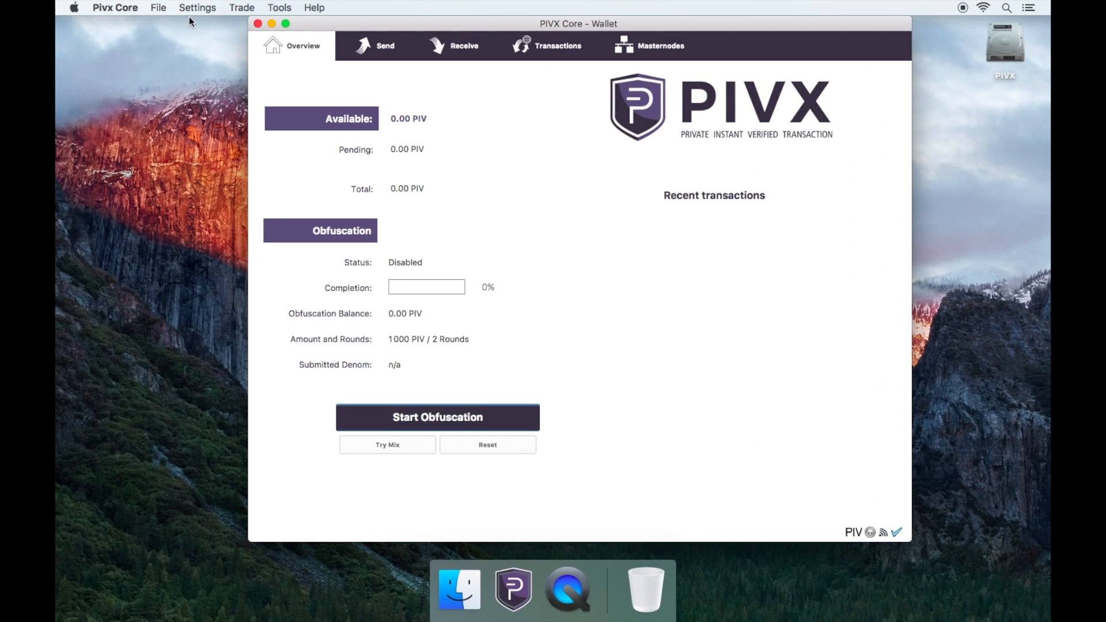
Encrypt the wallet via Settings > Encrypt Wallet with a new passphrase, confirming the warning.
click(197, 8)
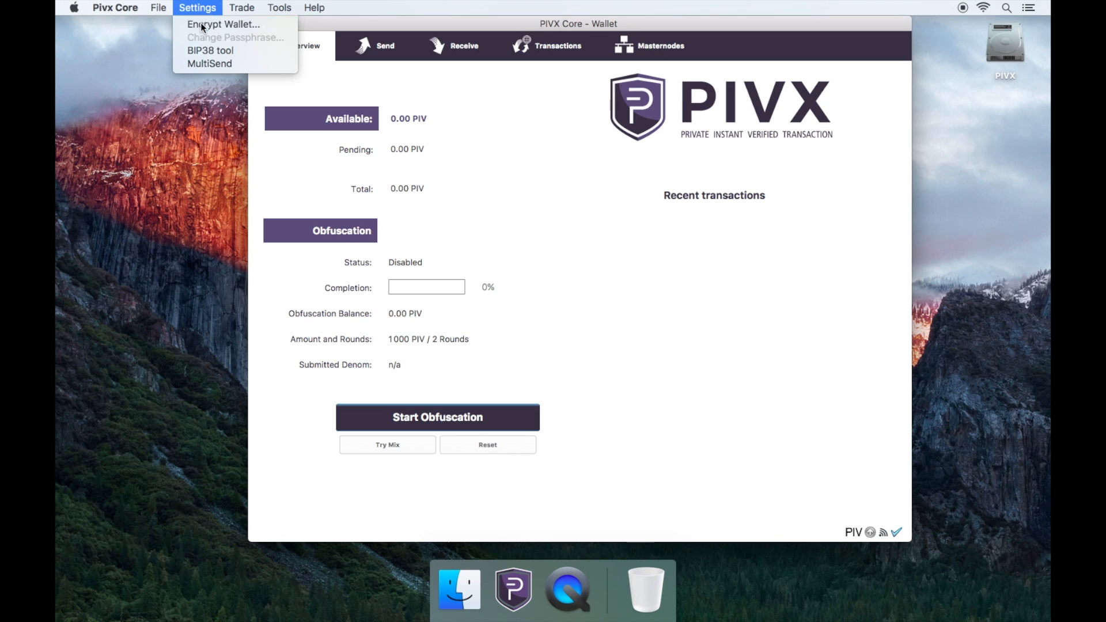
click(223, 24)
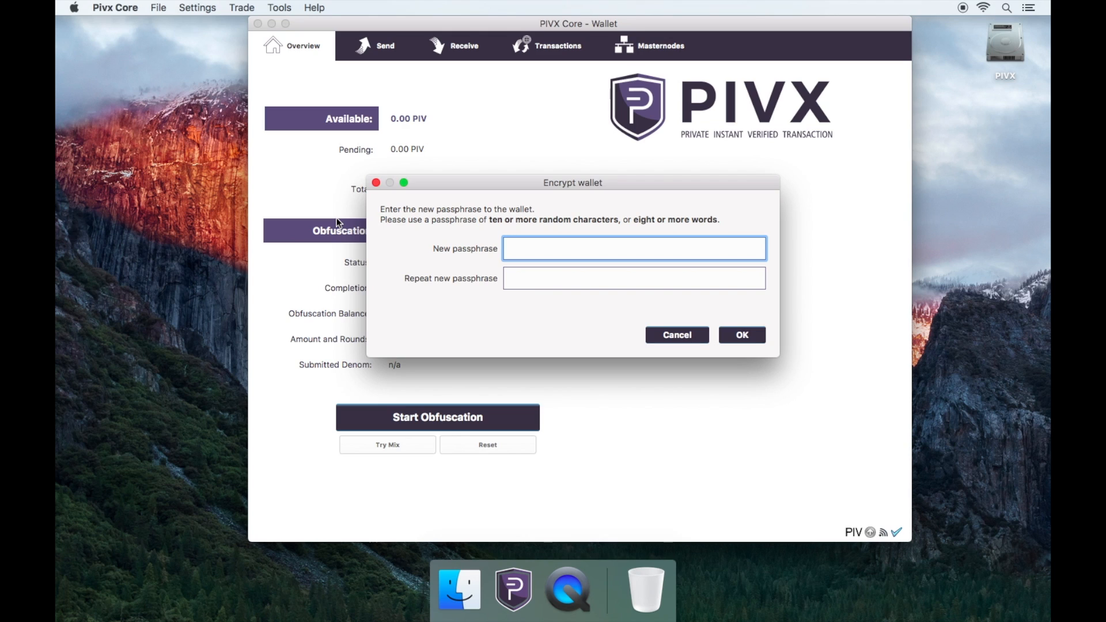
text(•)
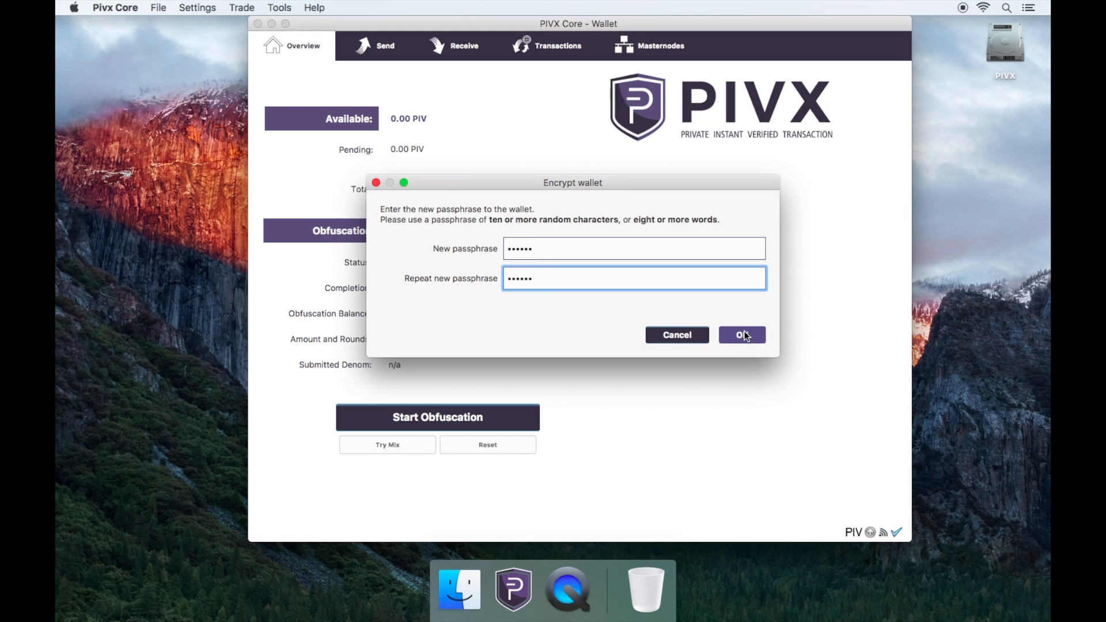
click(741, 334)
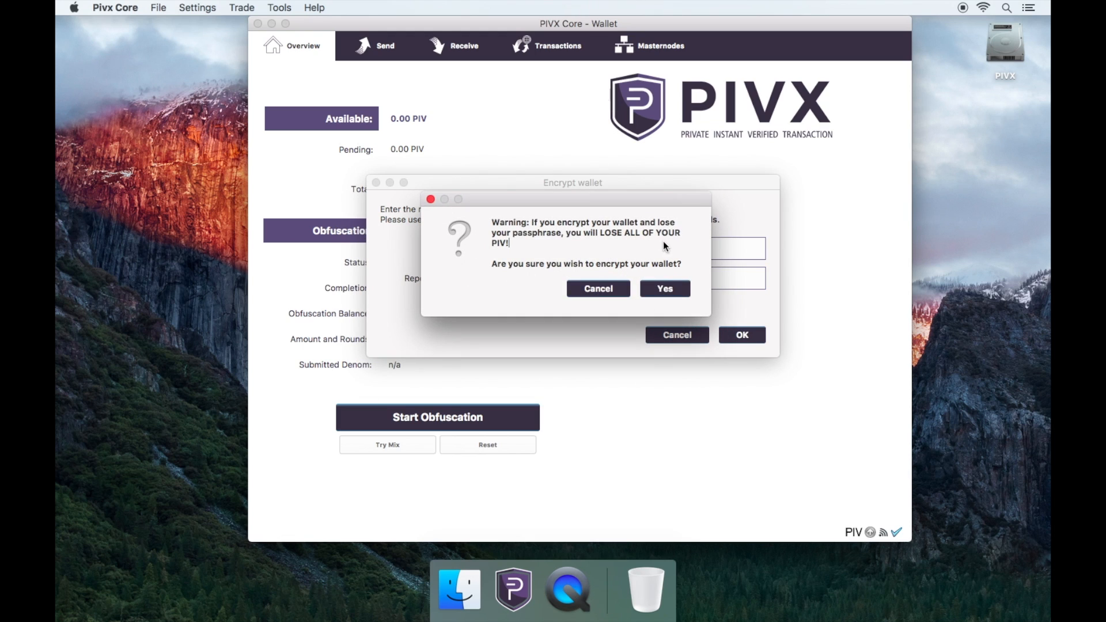
click(663, 288)
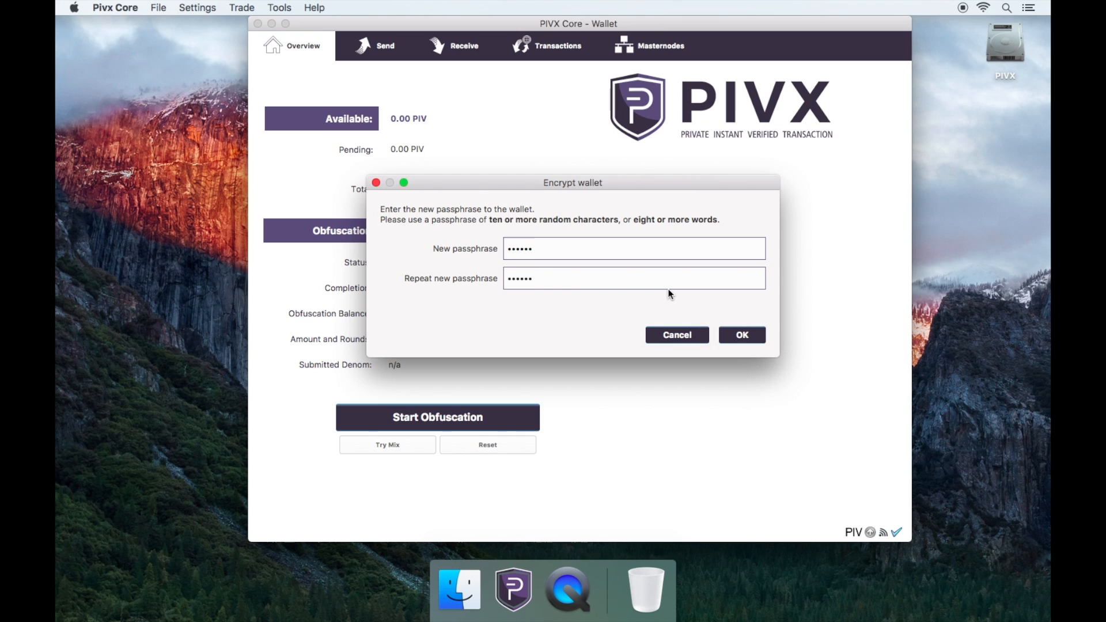
click(740, 334)
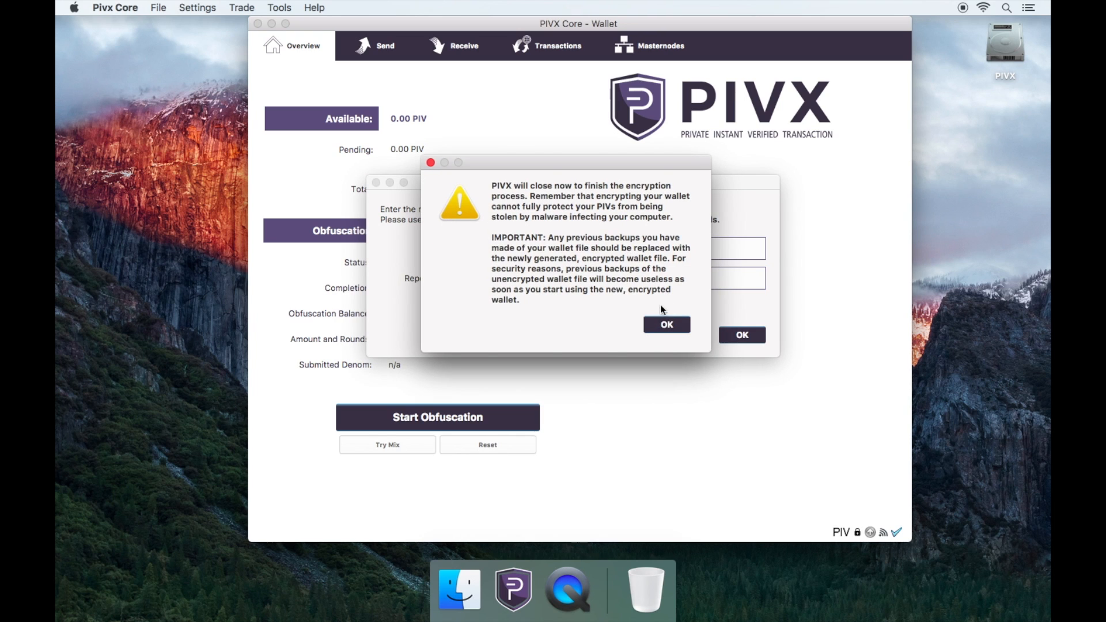
Let the wallet close to finish encryption, then relaunch it from the Dock showing the padlock.
click(666, 325)
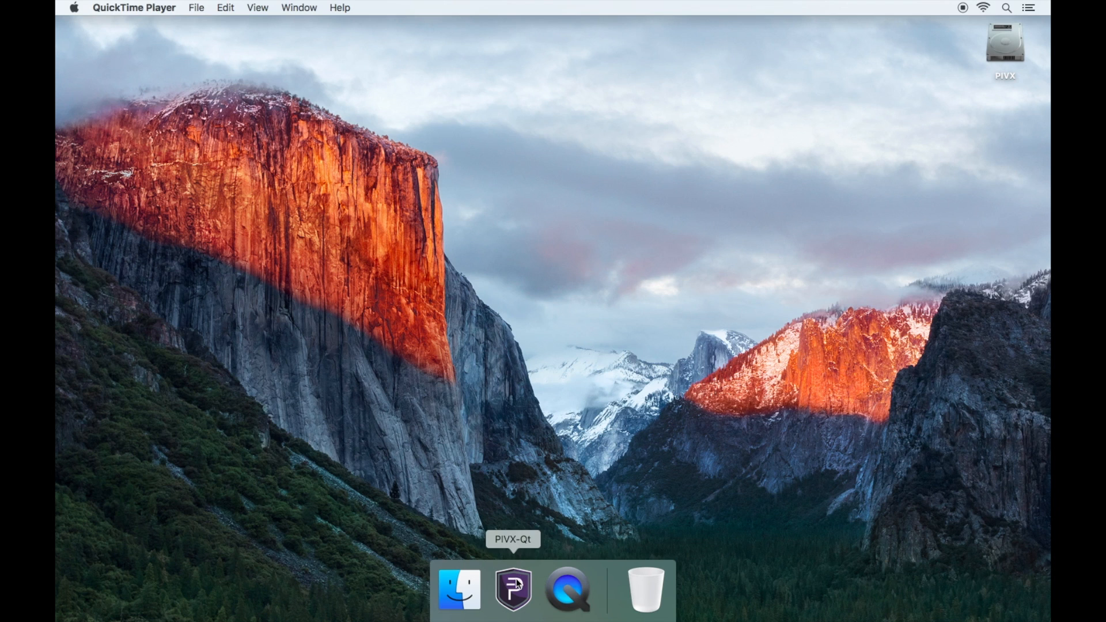
click(512, 590)
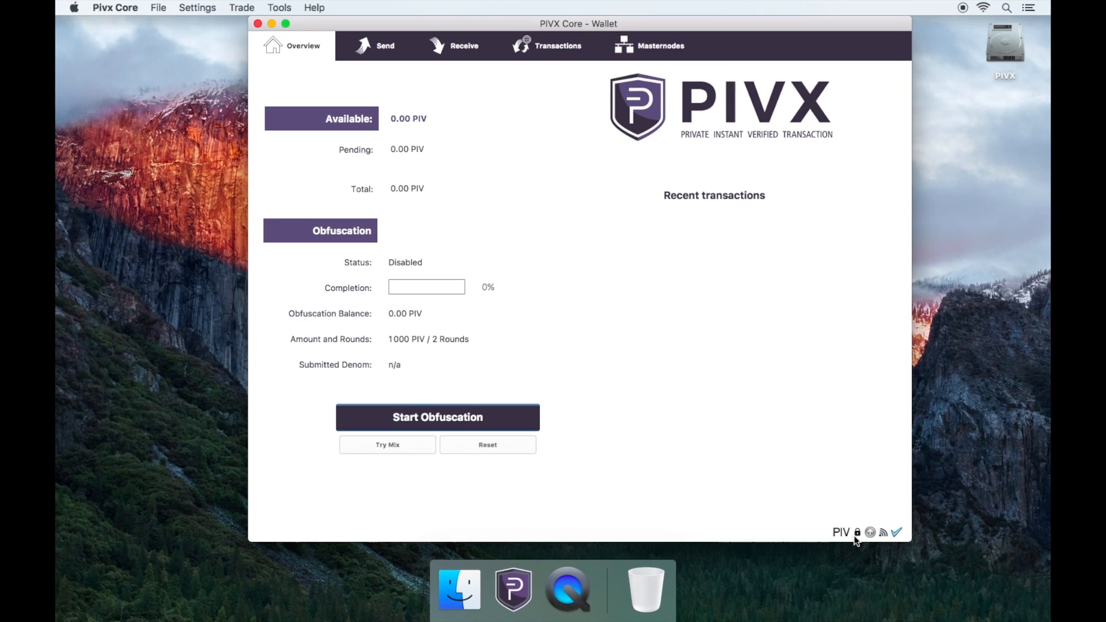
mouse_move(219, 6)
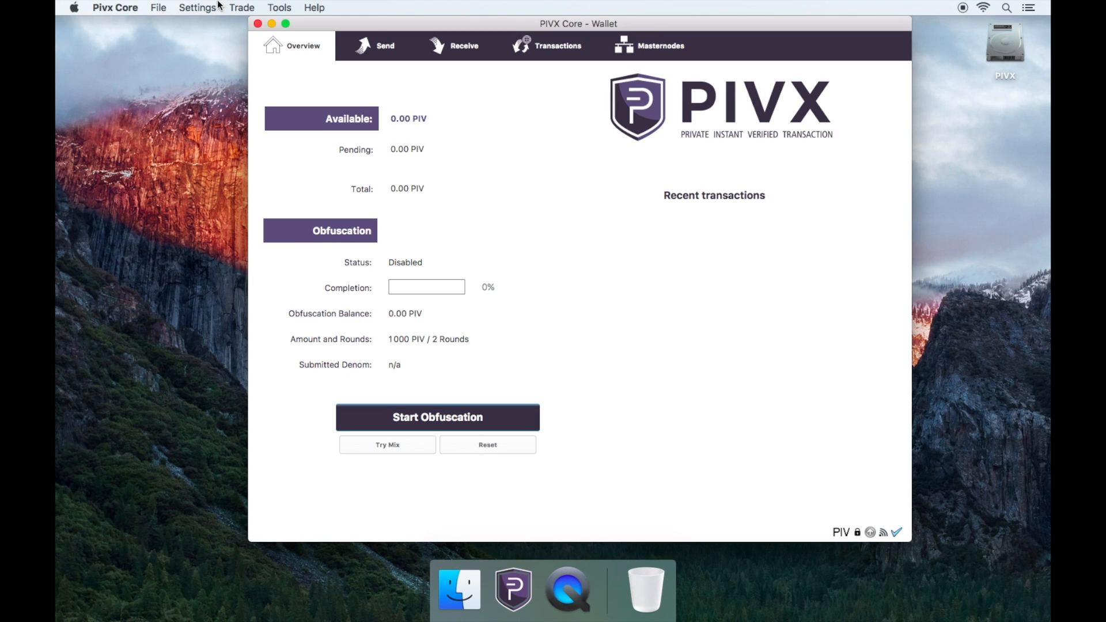
Unlock the wallet via Settings > Unlock Wallet with its passphrase, returning to the overview.
click(197, 8)
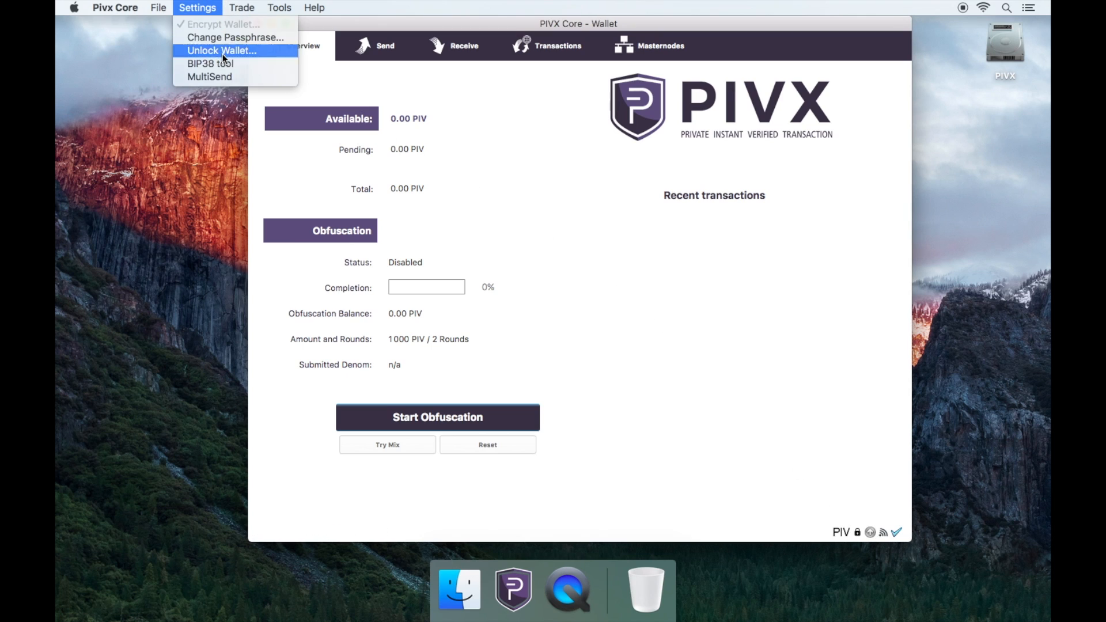
click(222, 50)
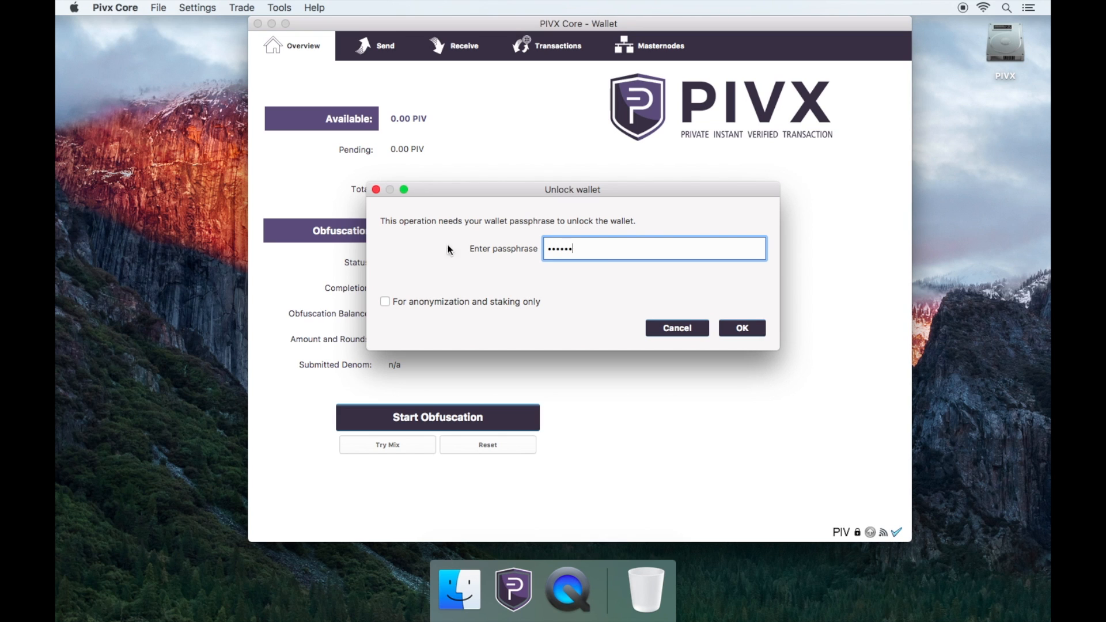
click(741, 328)
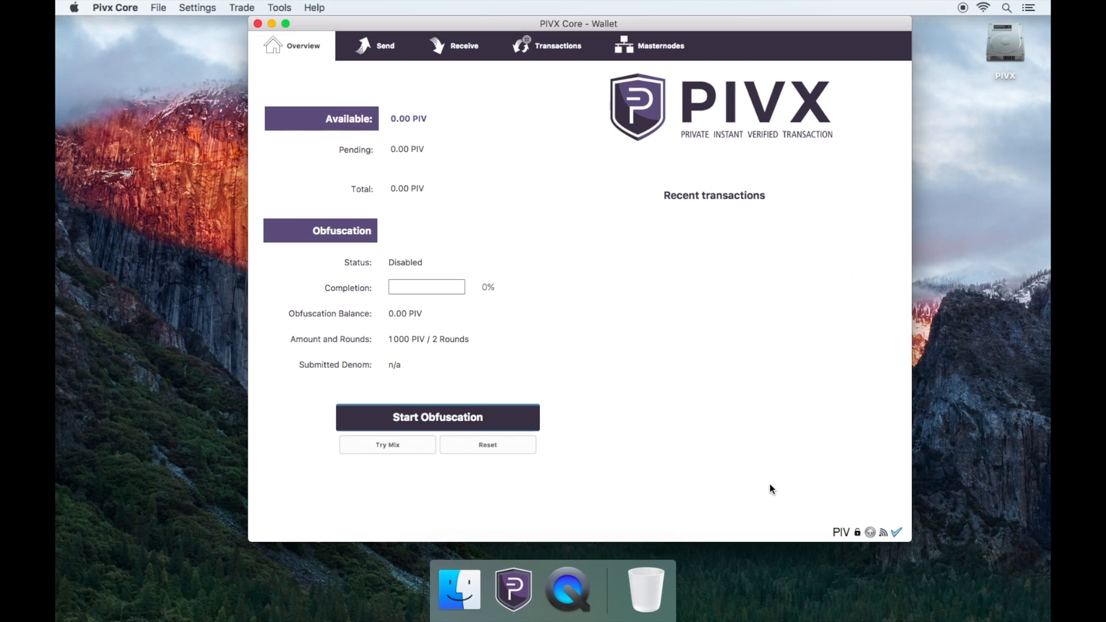
mouse_move(592, 244)
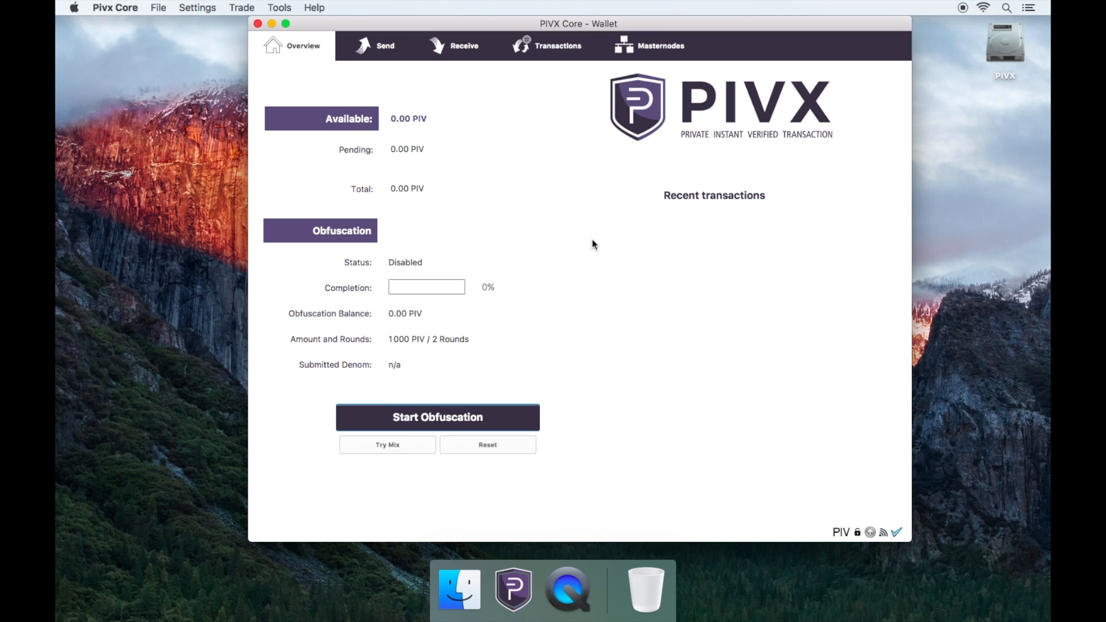